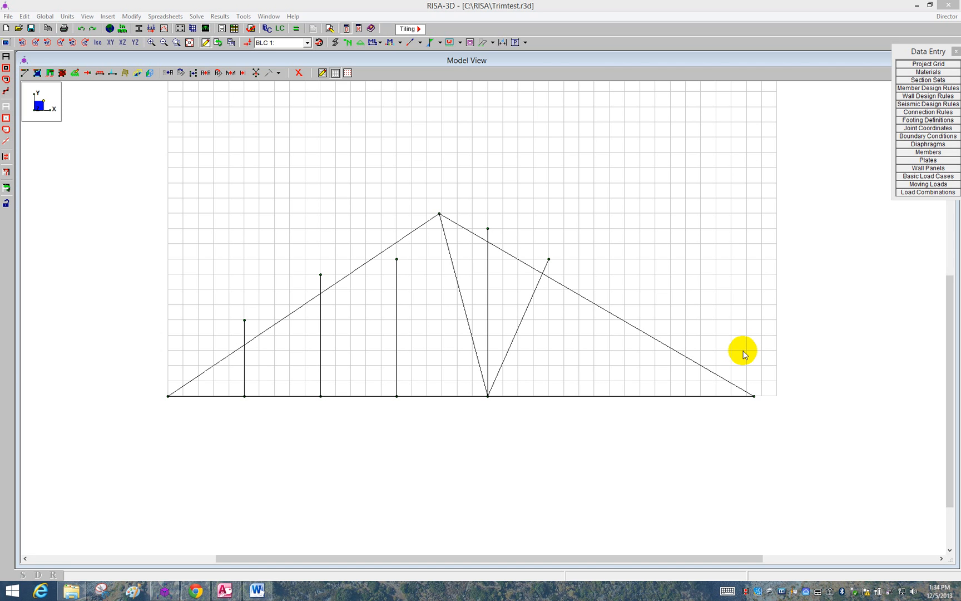
mouse_move(259, 456)
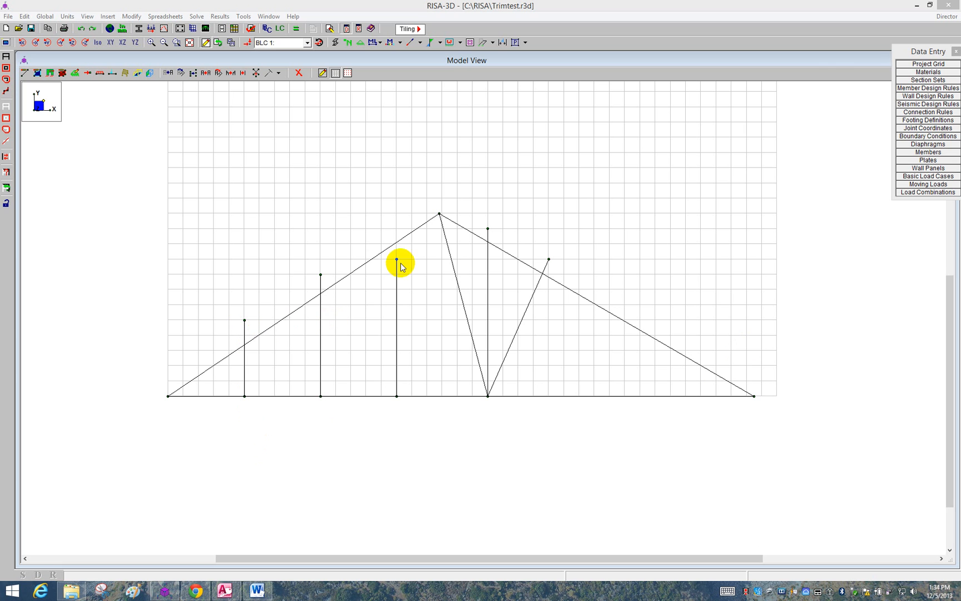
mouse_move(246, 344)
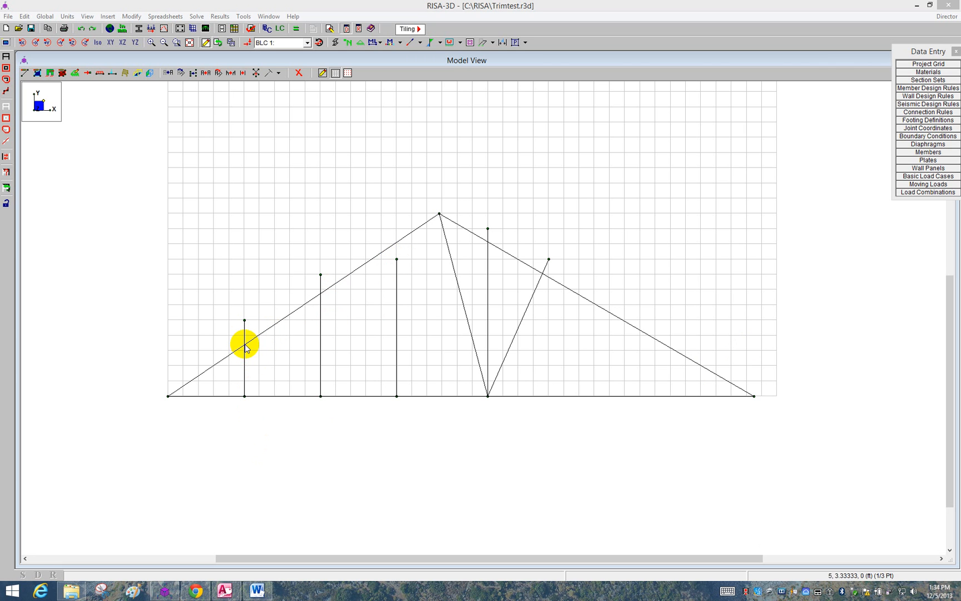
mouse_move(410, 311)
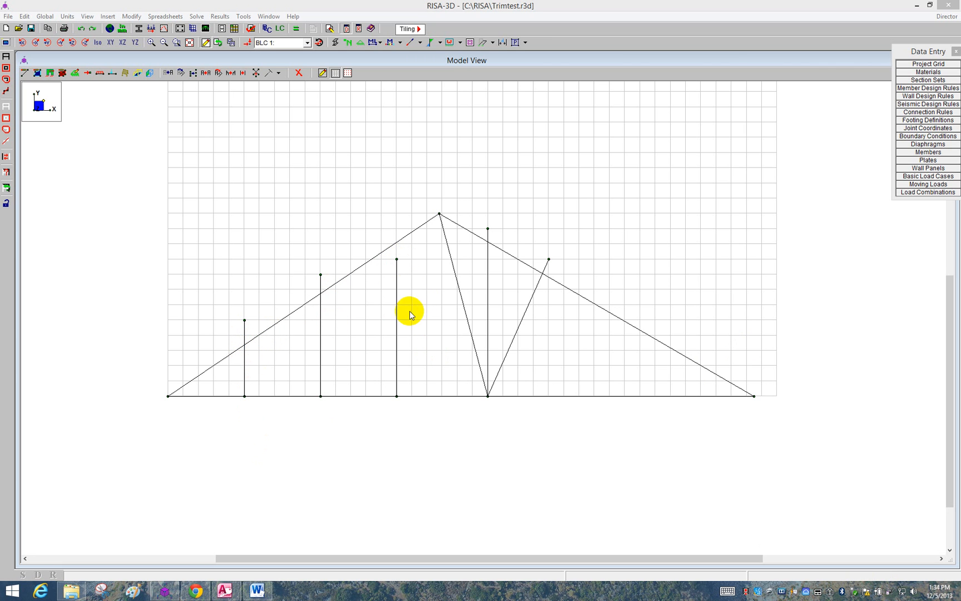
mouse_move(280, 104)
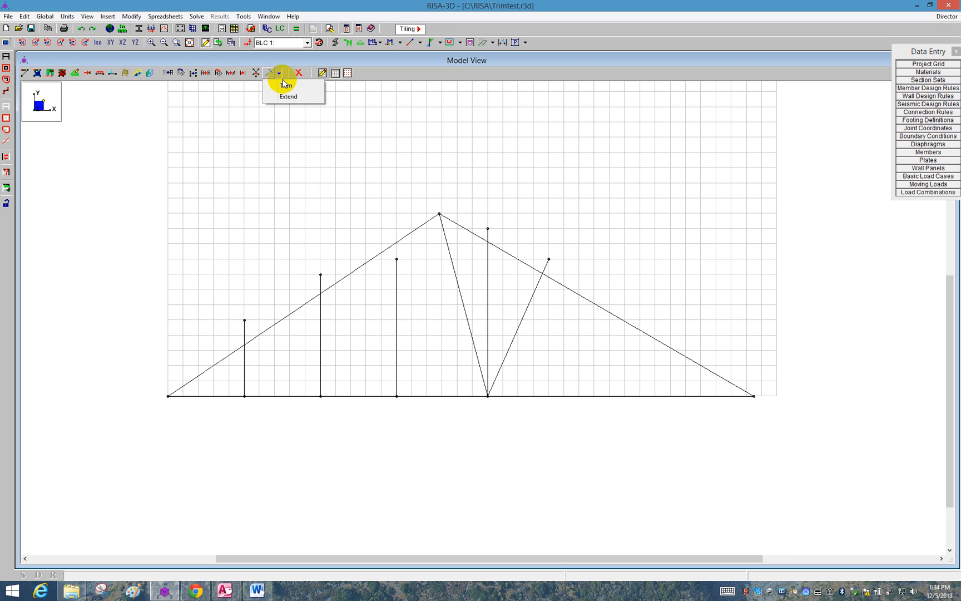
Trim the two leftmost vertical webs back to the sloped left top chord
click(283, 85)
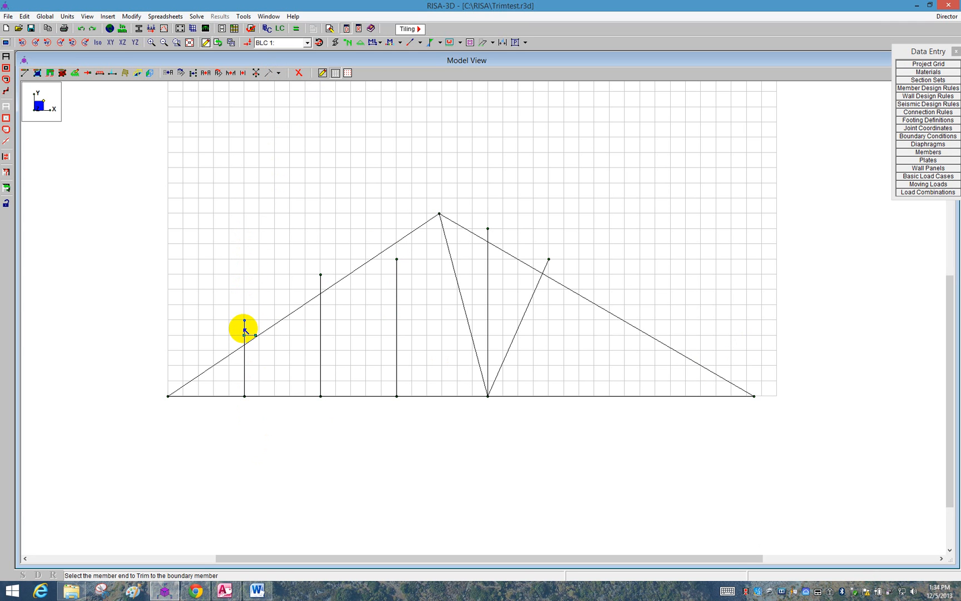
click(244, 323)
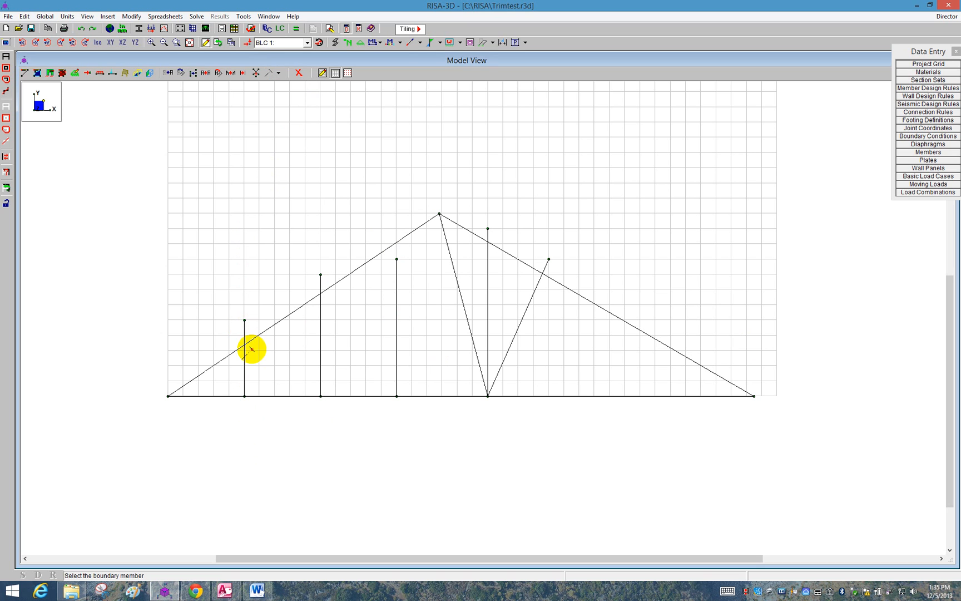
mouse_move(227, 341)
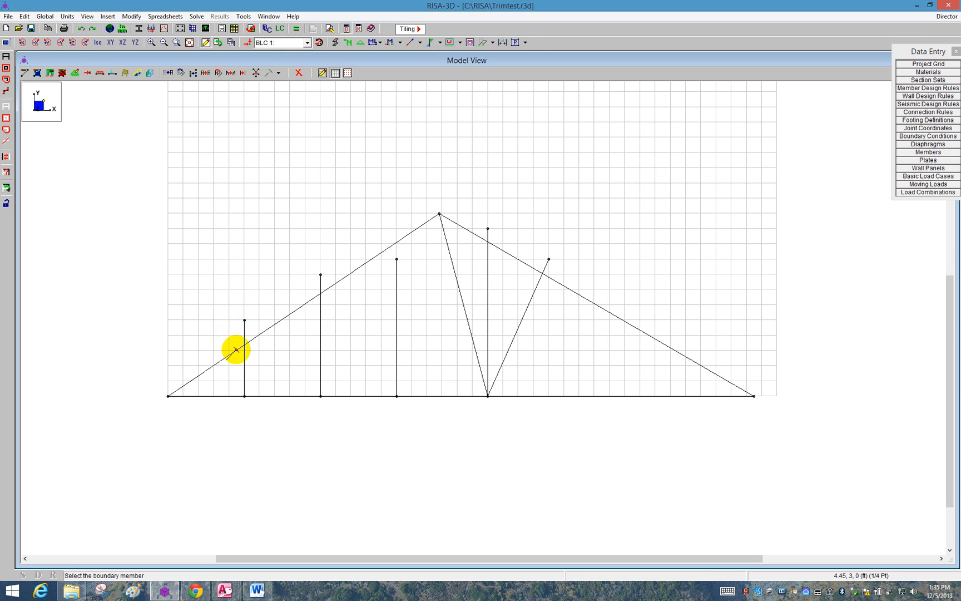
click(236, 353)
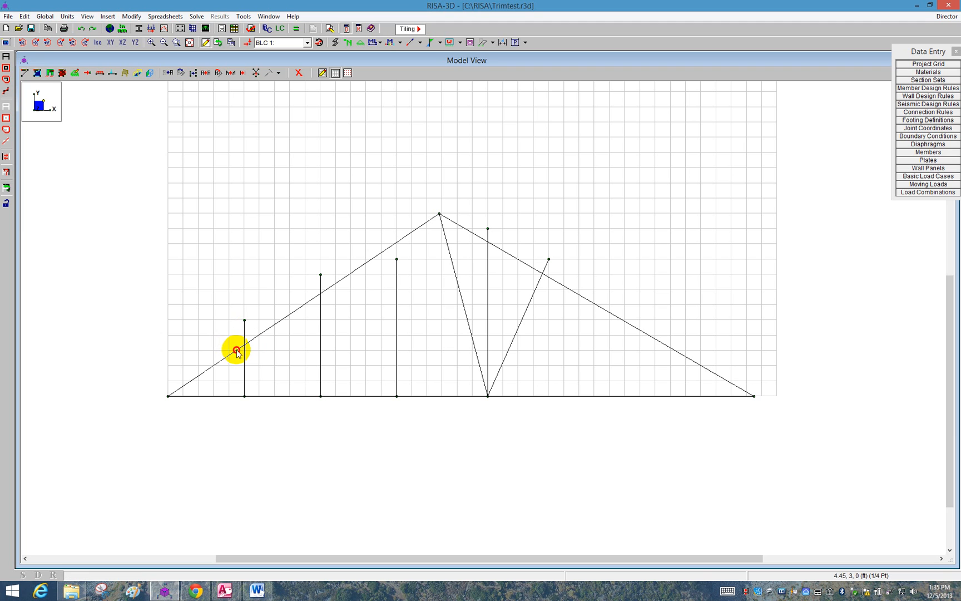
mouse_move(246, 348)
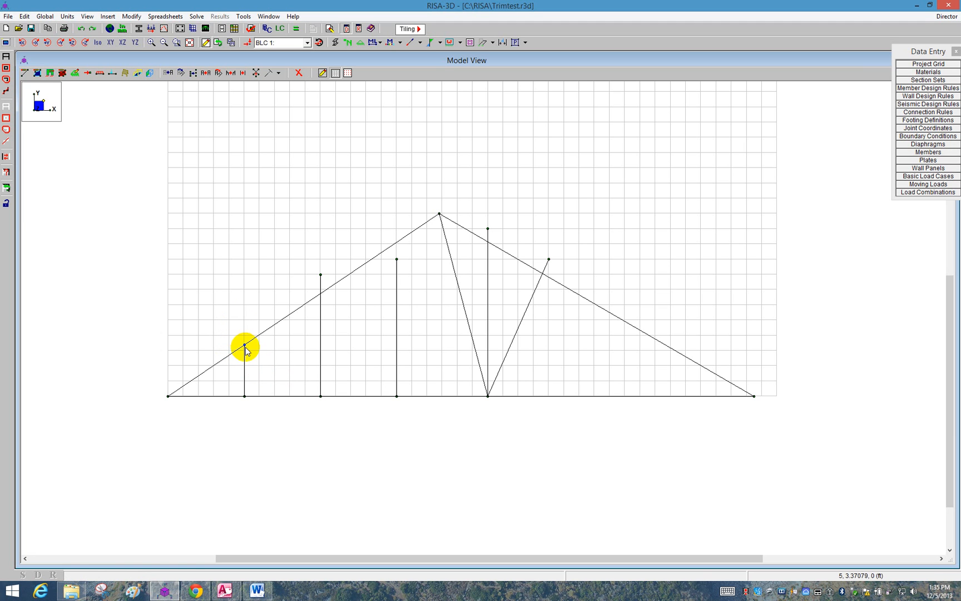
click(278, 73)
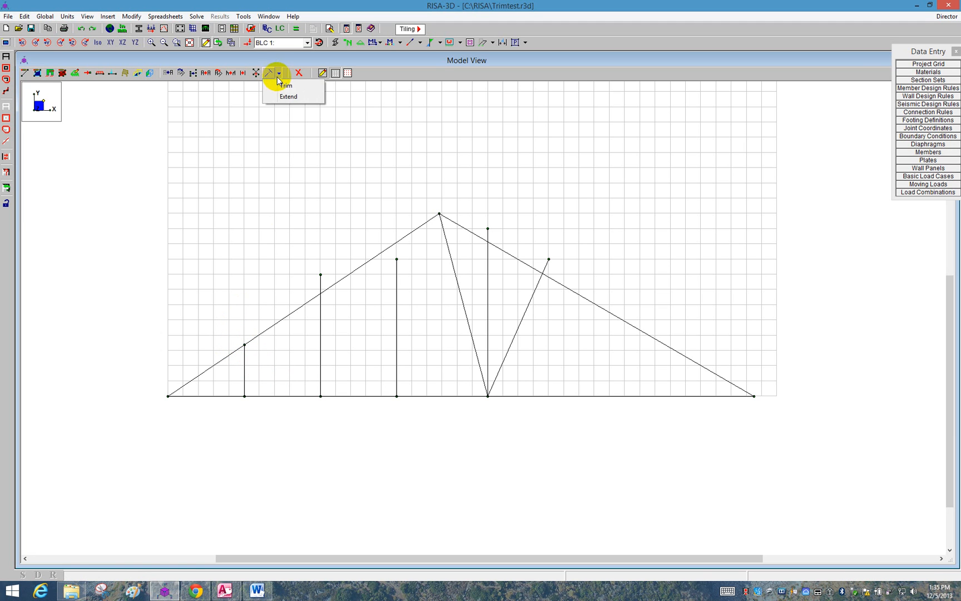
click(287, 85)
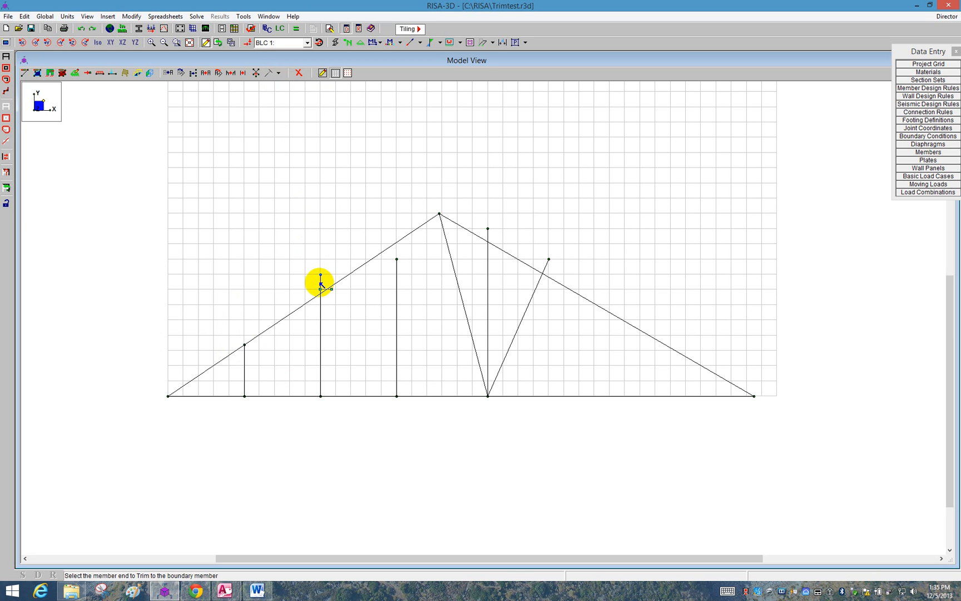
click(320, 285)
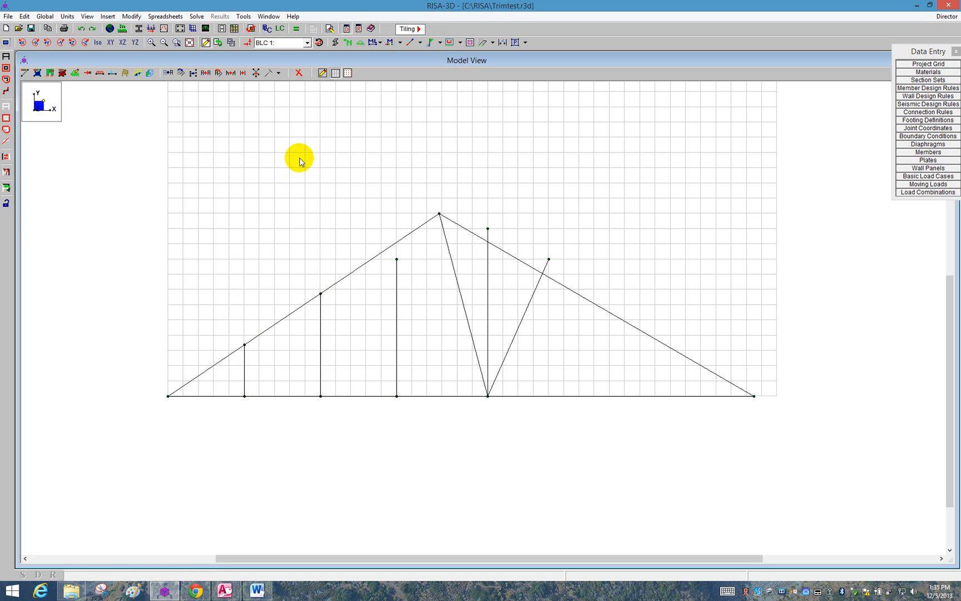
click(275, 72)
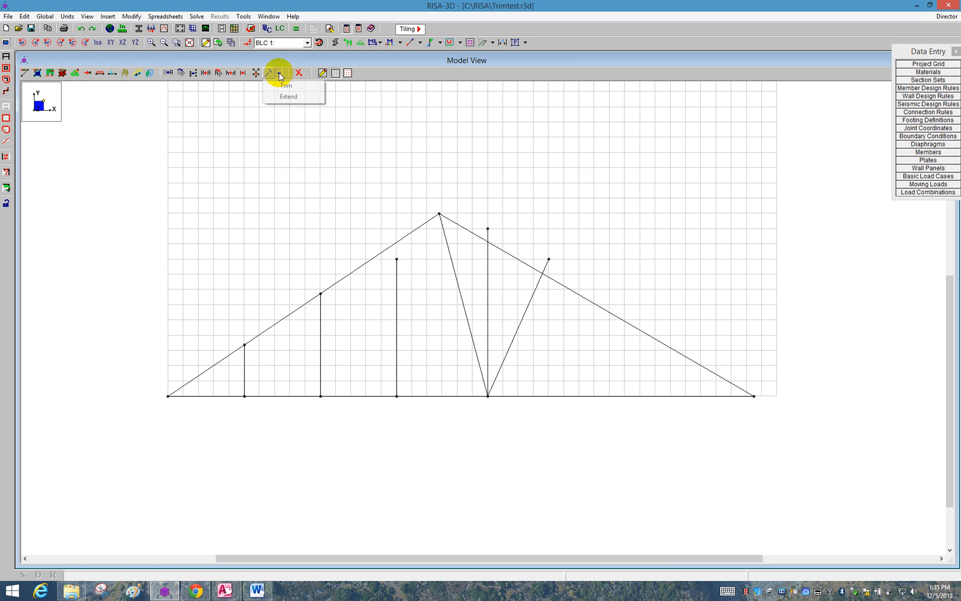
click(288, 96)
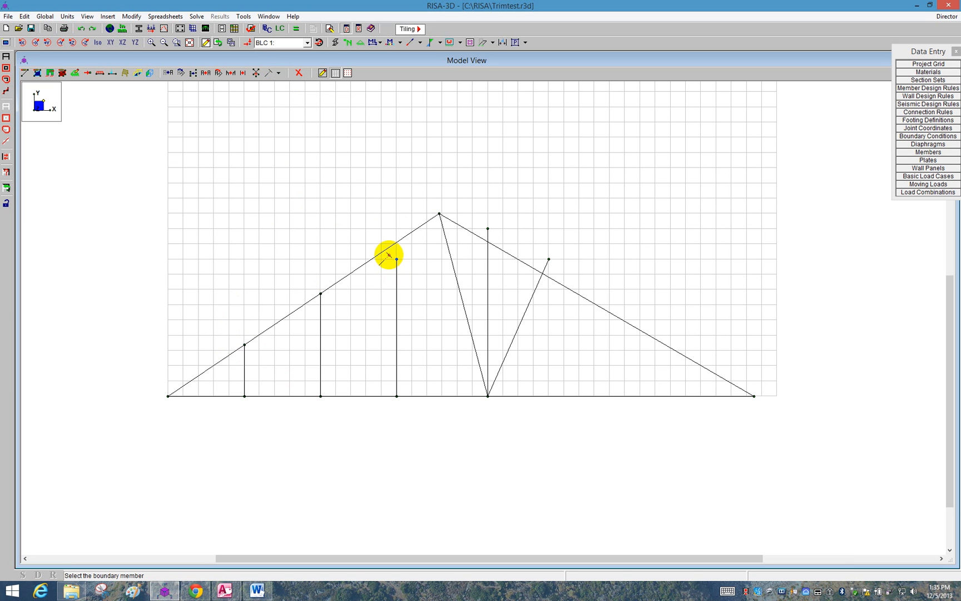
mouse_move(386, 247)
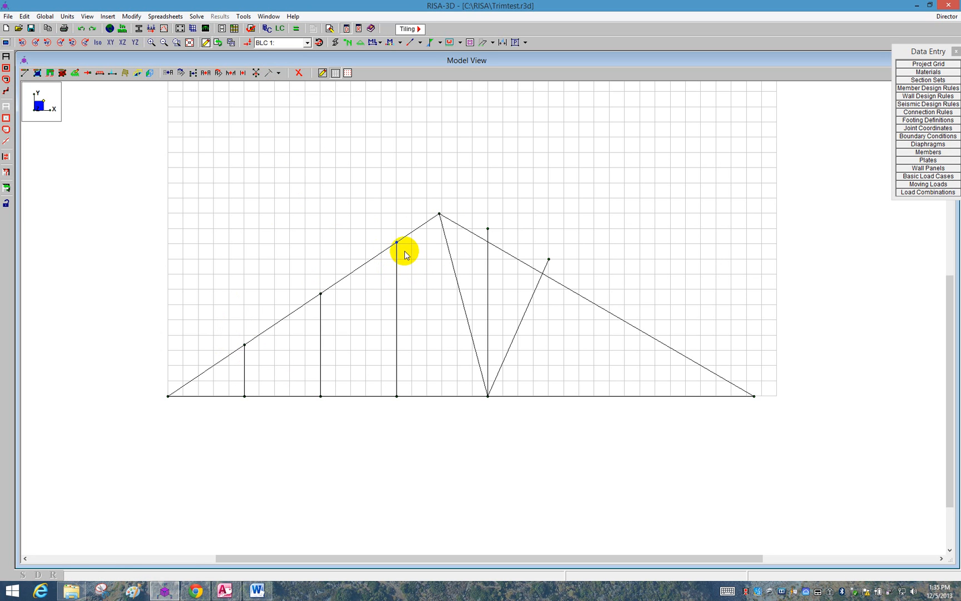
mouse_move(403, 238)
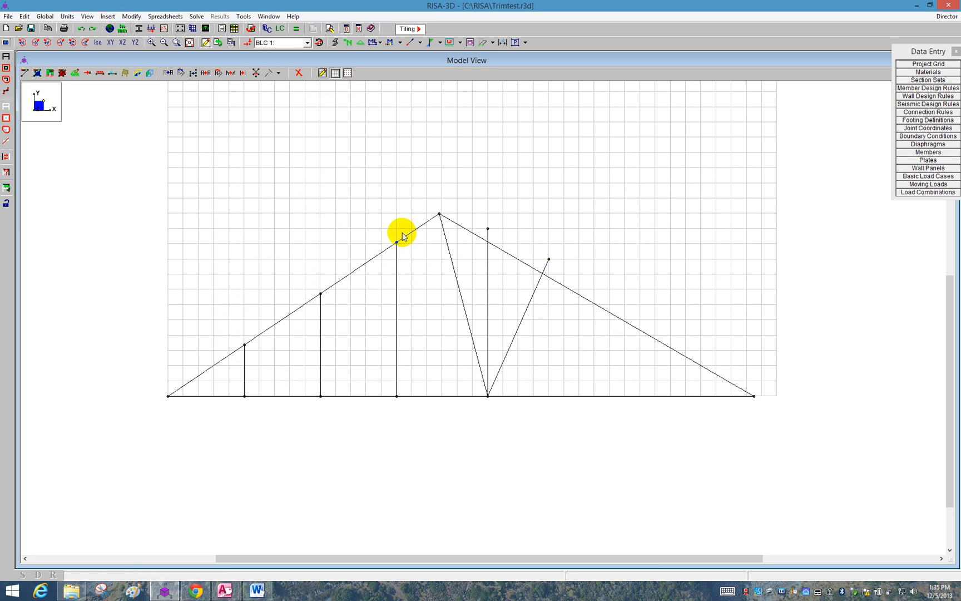
mouse_move(732, 404)
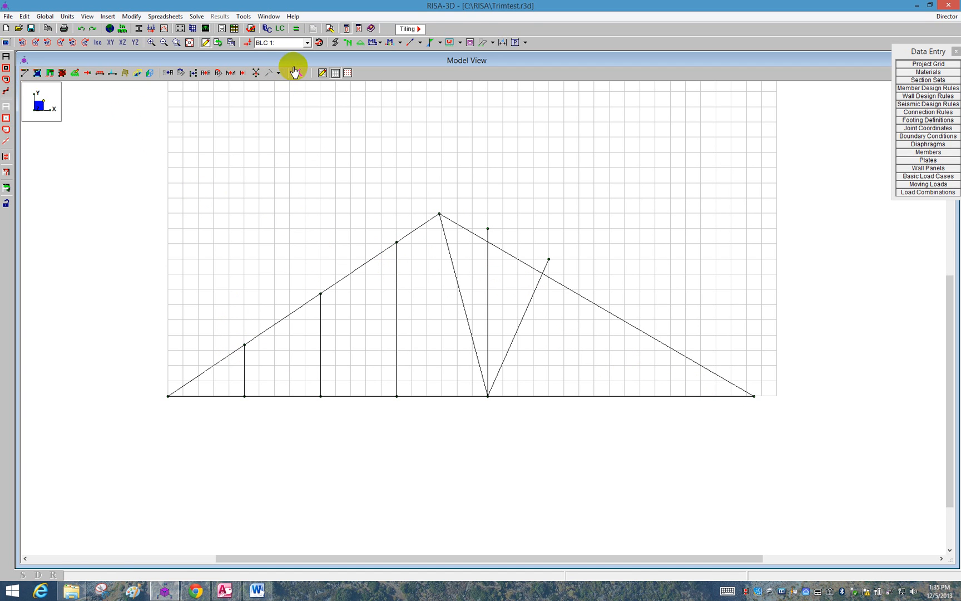
Delete the right top chord by clicking it with the Delete tool
click(294, 72)
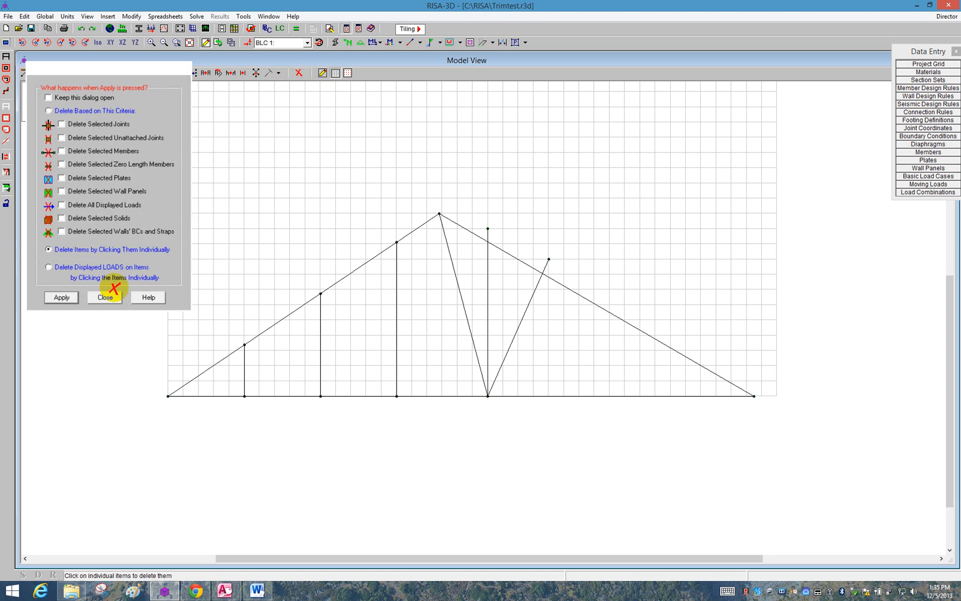
click(104, 297)
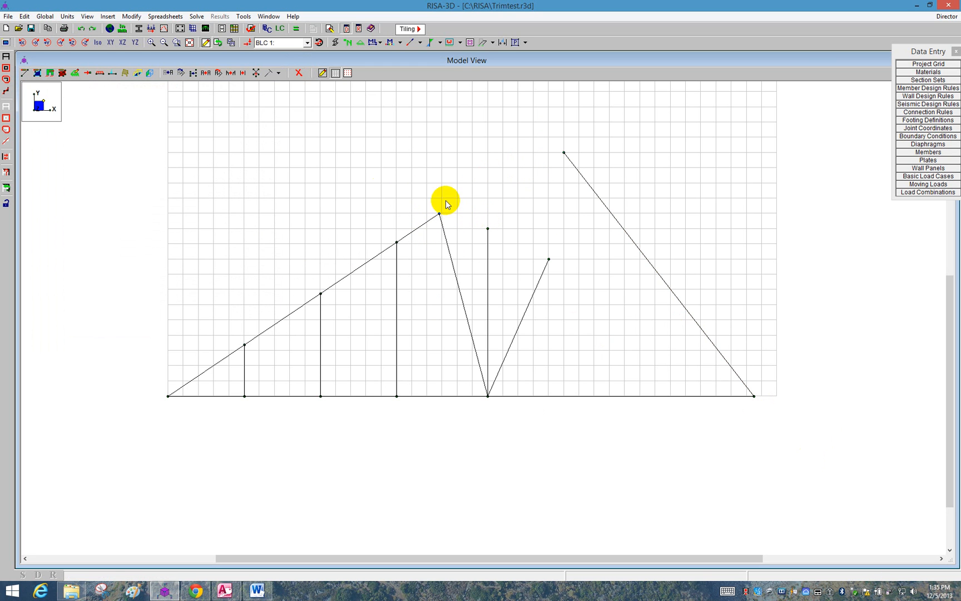
click(278, 73)
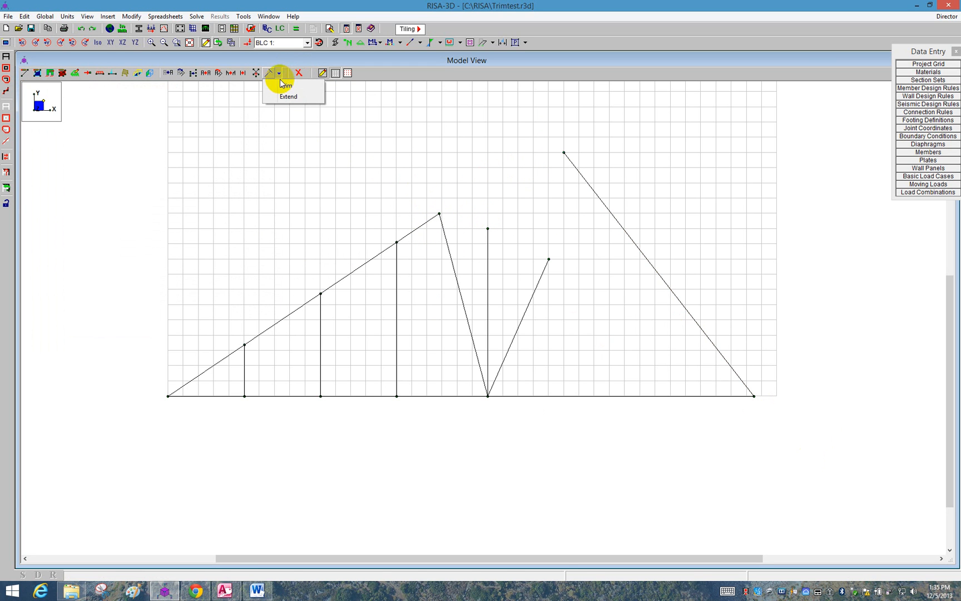
Extend the left top chord's upper end past the old peak, keeping Copy End Joint
click(288, 97)
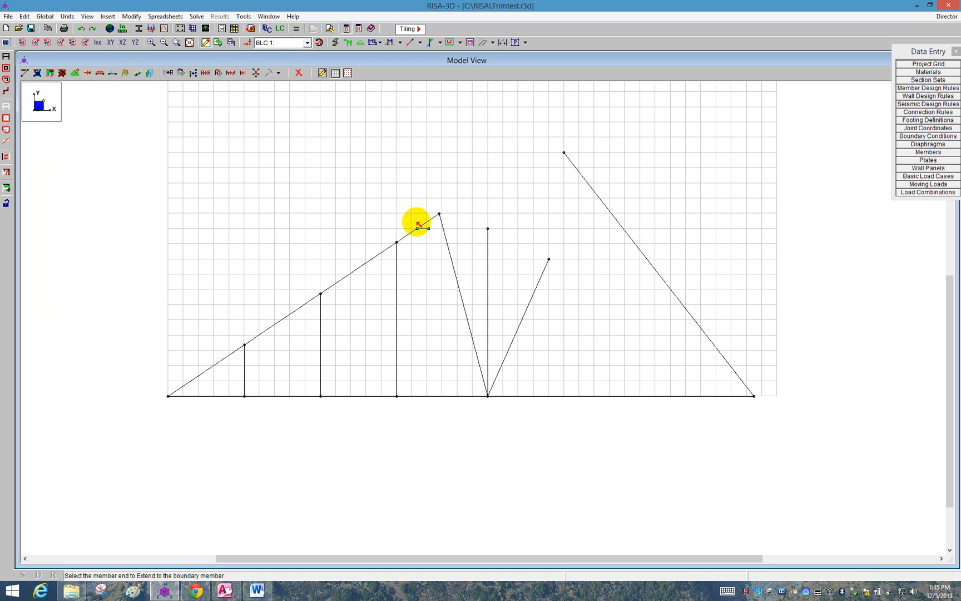
click(417, 223)
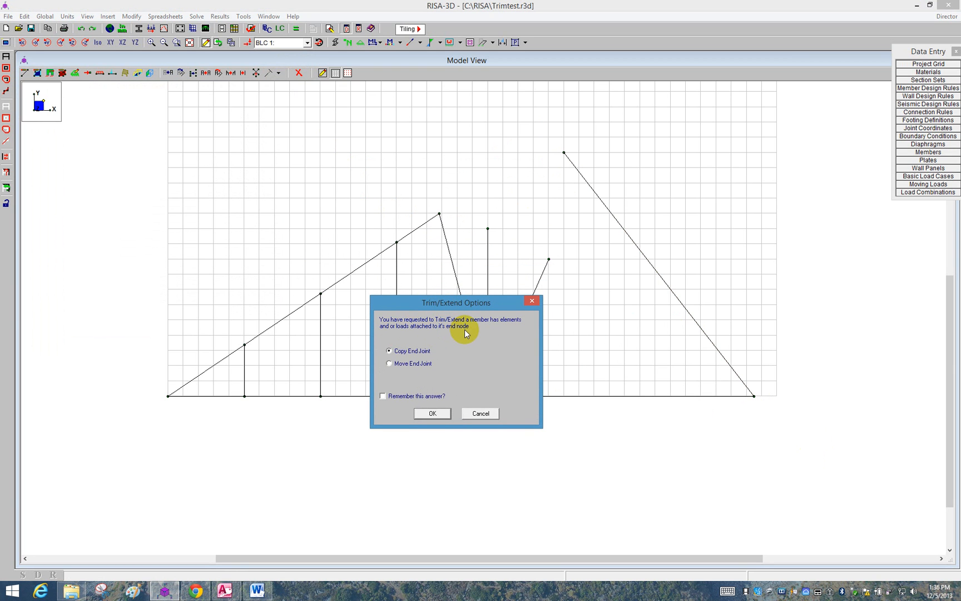
mouse_move(440, 214)
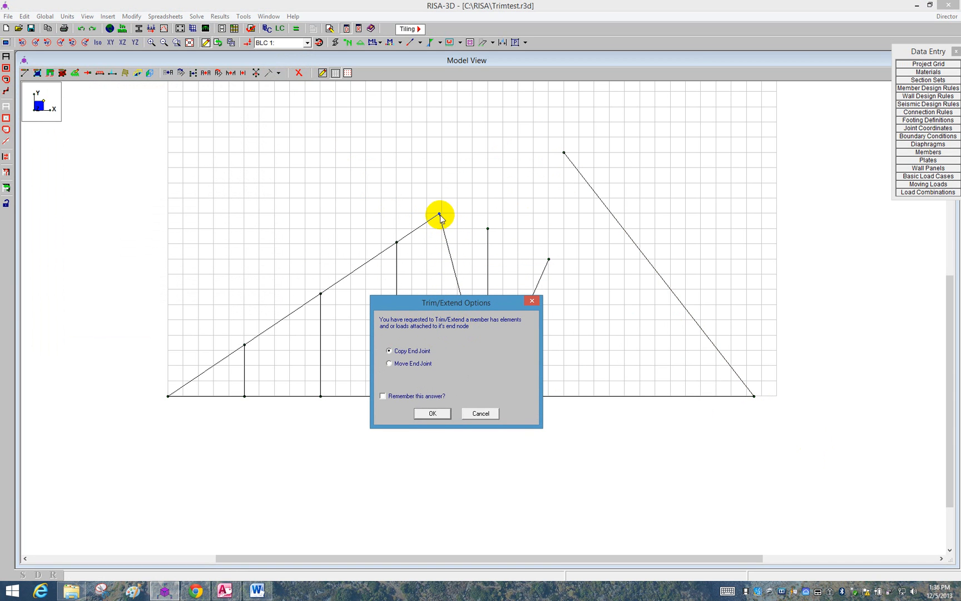
mouse_move(419, 237)
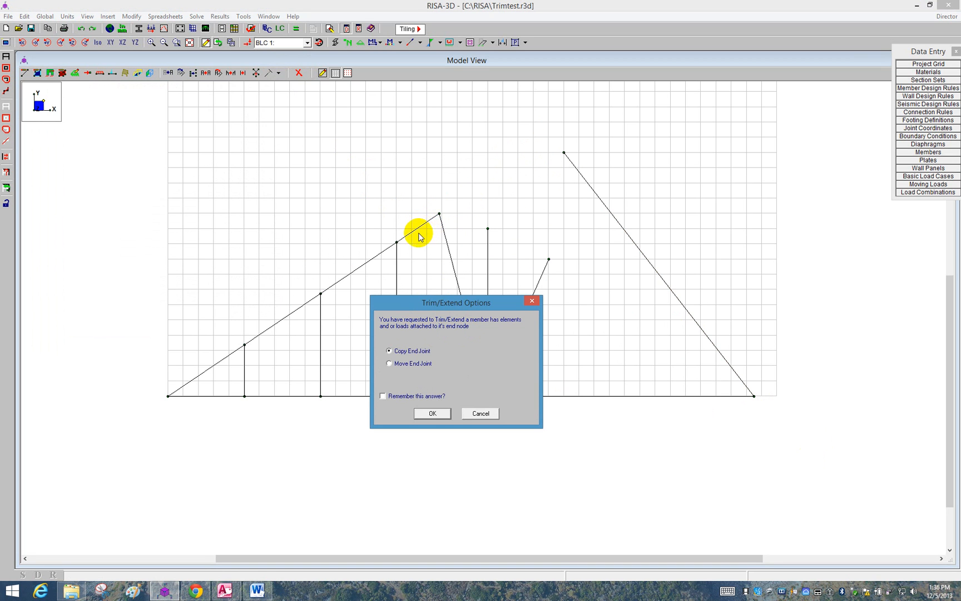
mouse_move(440, 215)
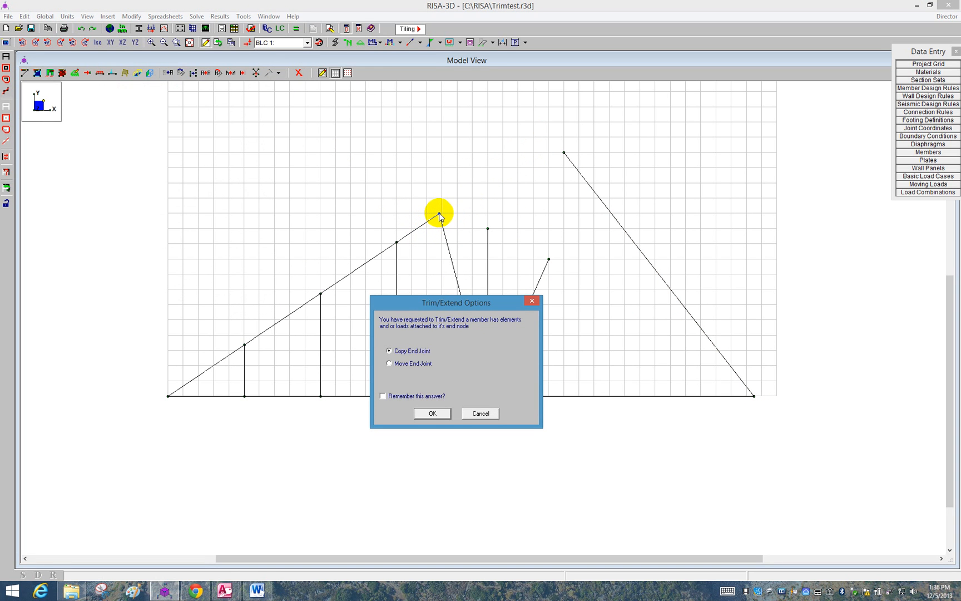
mouse_move(378, 332)
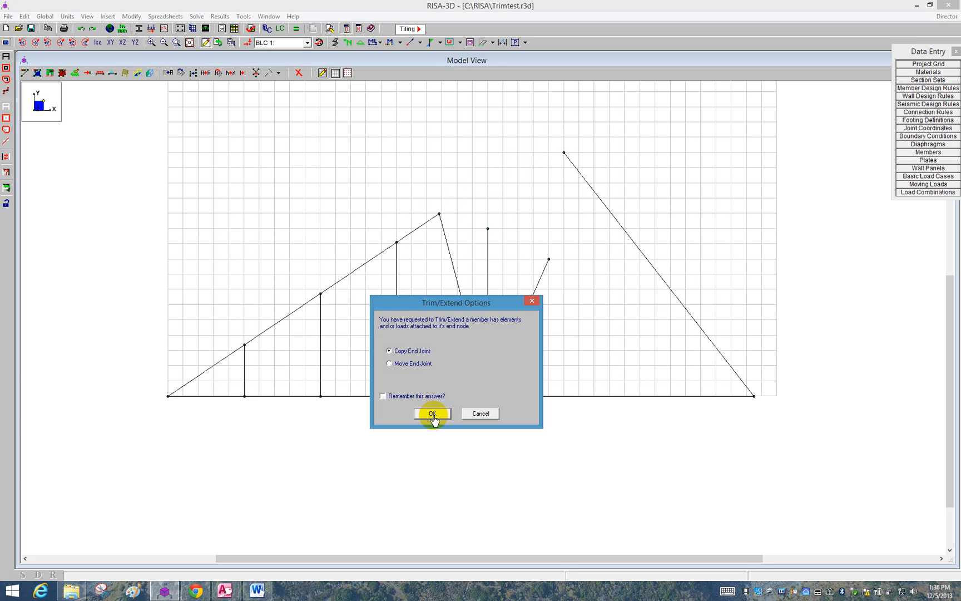
click(431, 413)
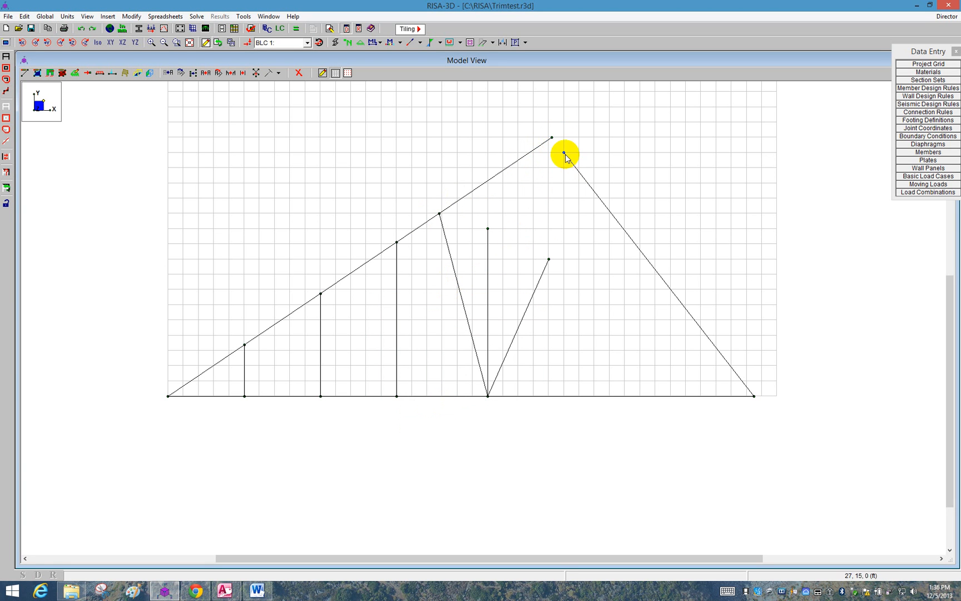
mouse_move(515, 174)
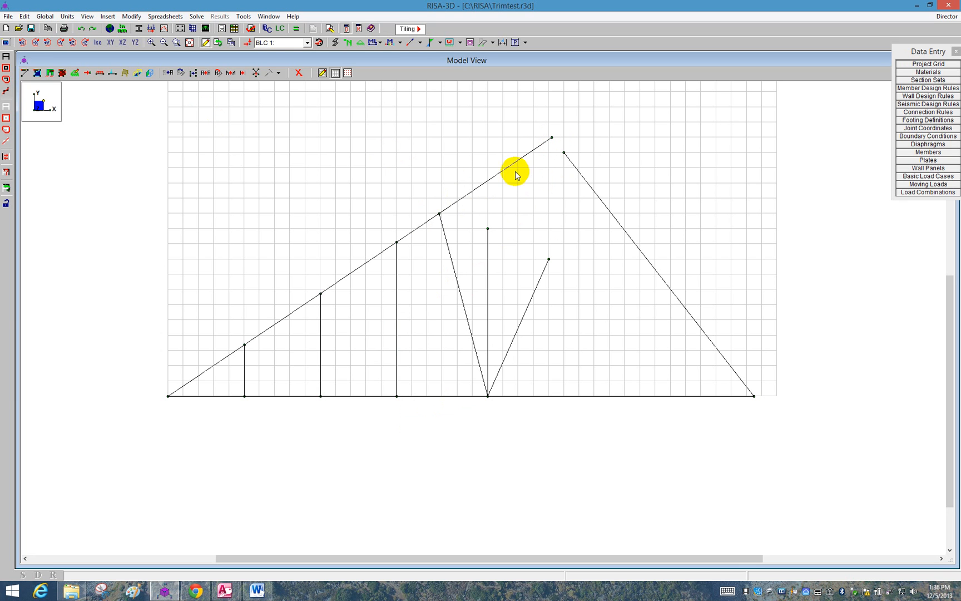
Extend the right top chord's upper end until it meets the left chord at the peak
click(277, 73)
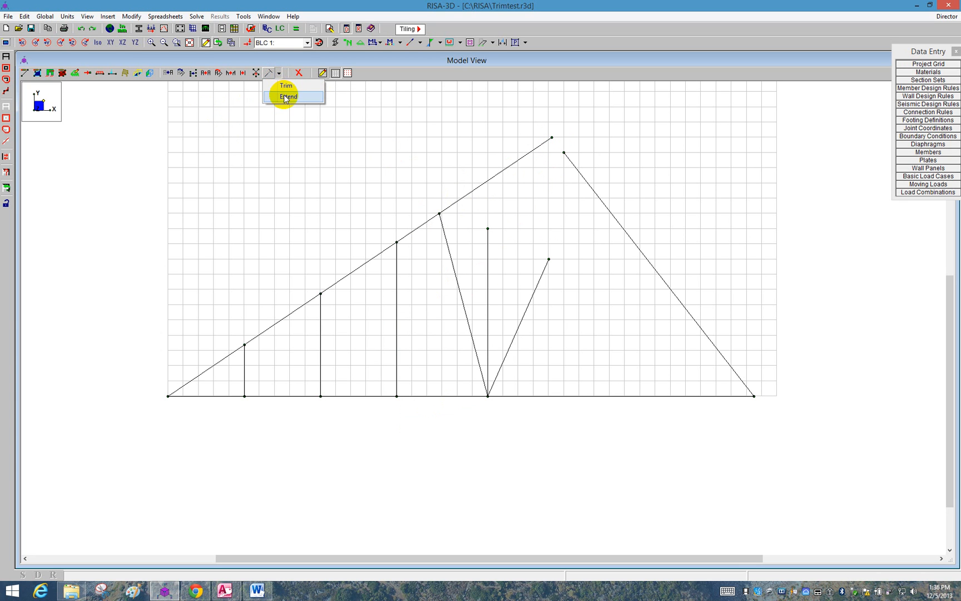
click(287, 96)
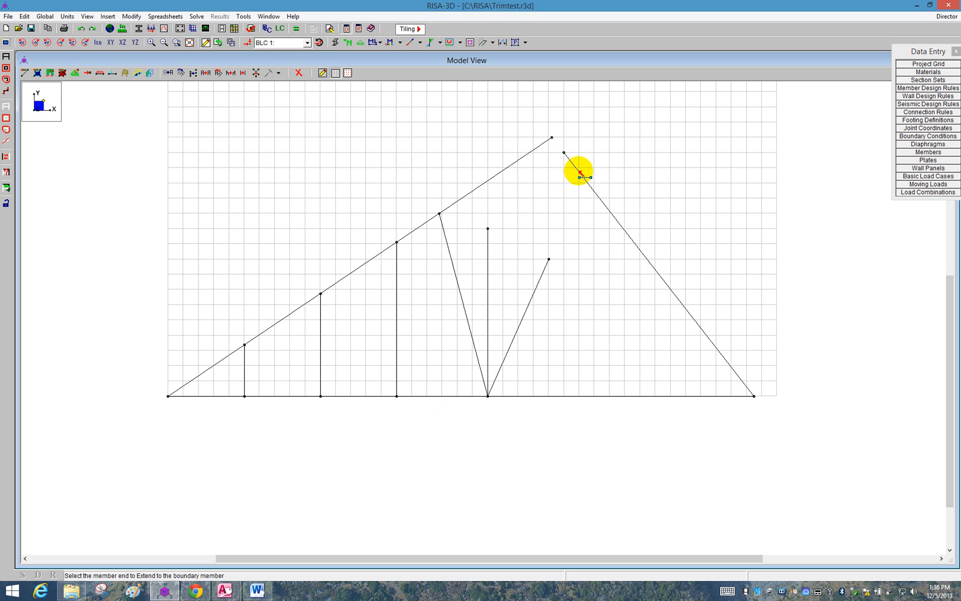
click(577, 172)
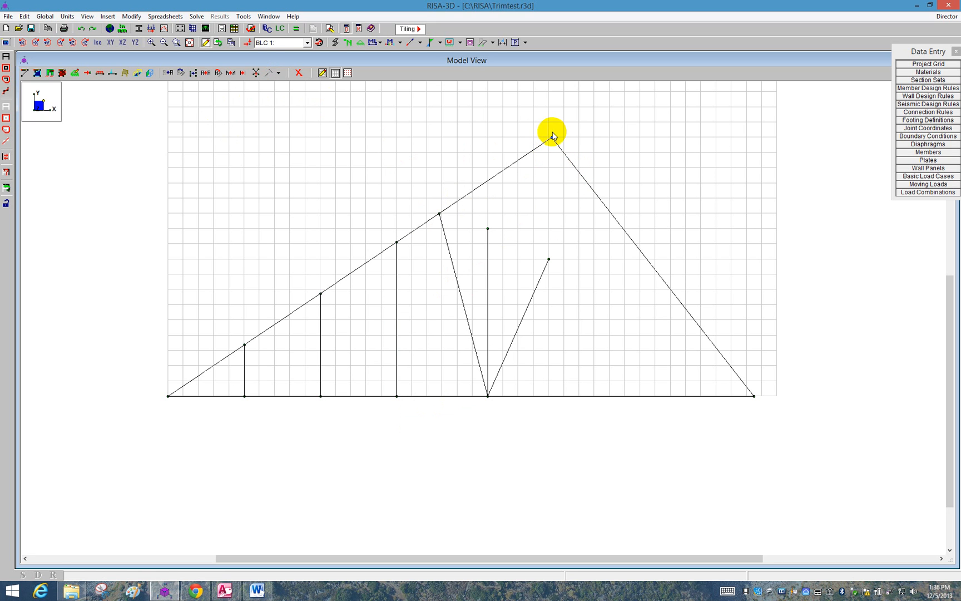
click(278, 72)
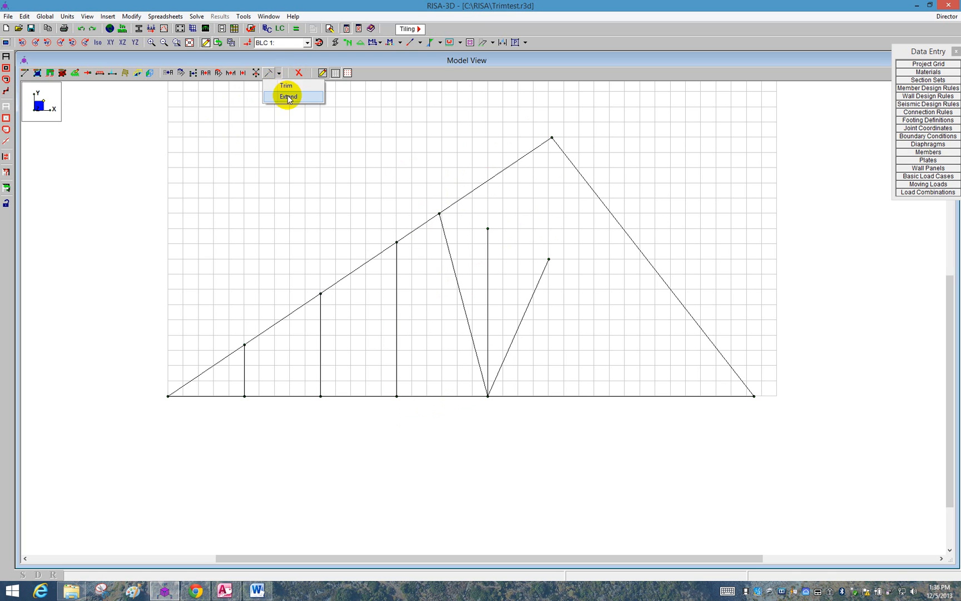
click(287, 97)
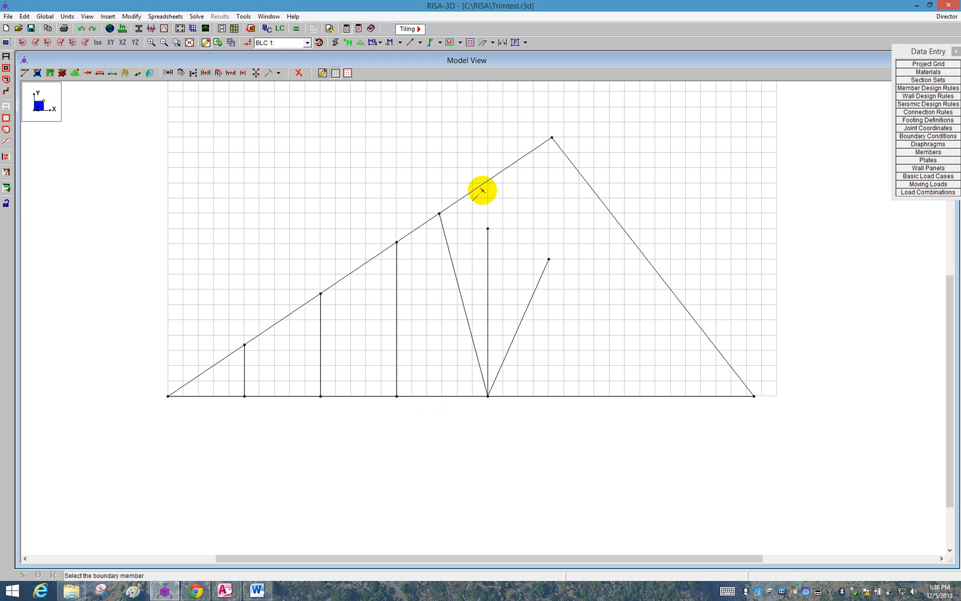